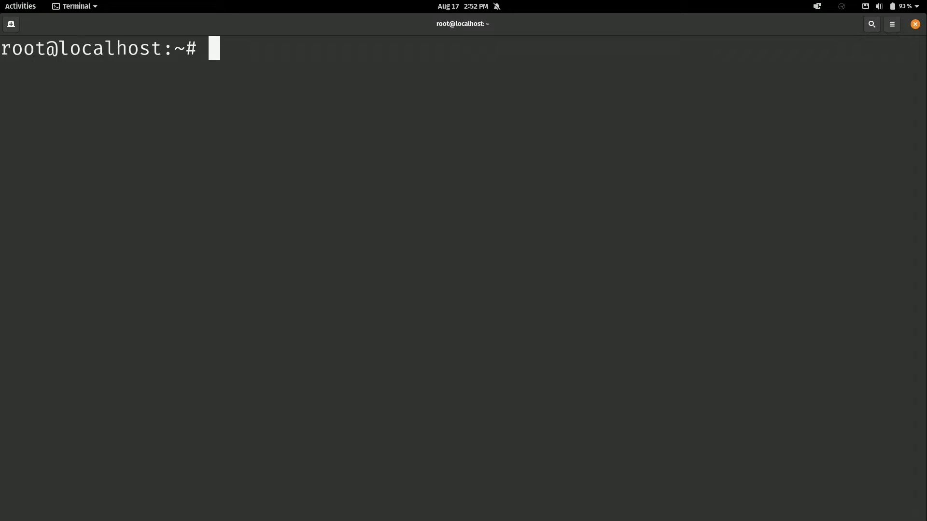
Refresh apt package lists and install fail2ban, confirming the new packages
type("apt update")
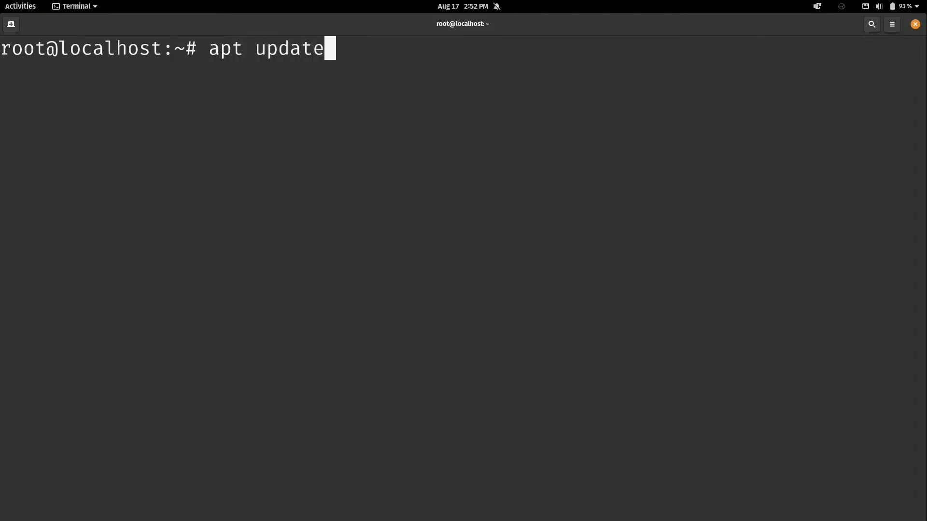
key("Return")
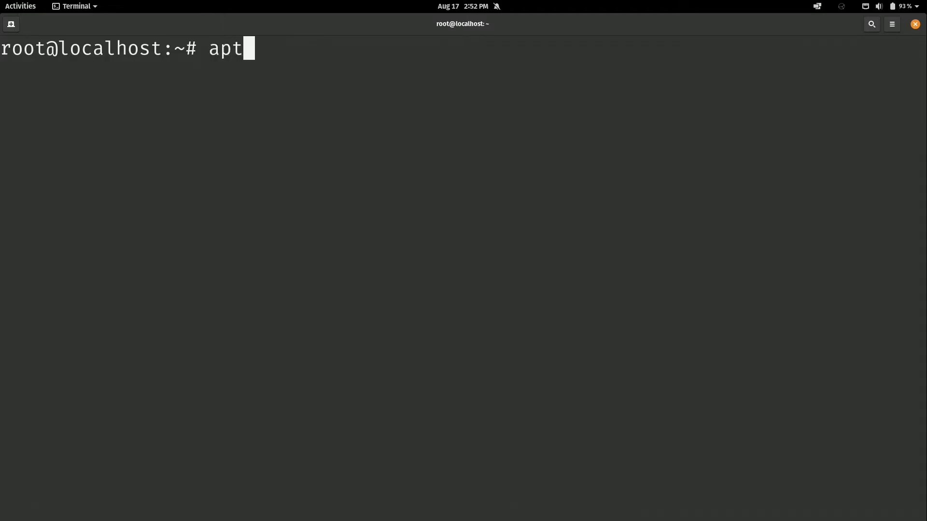
type("install fail2ban")
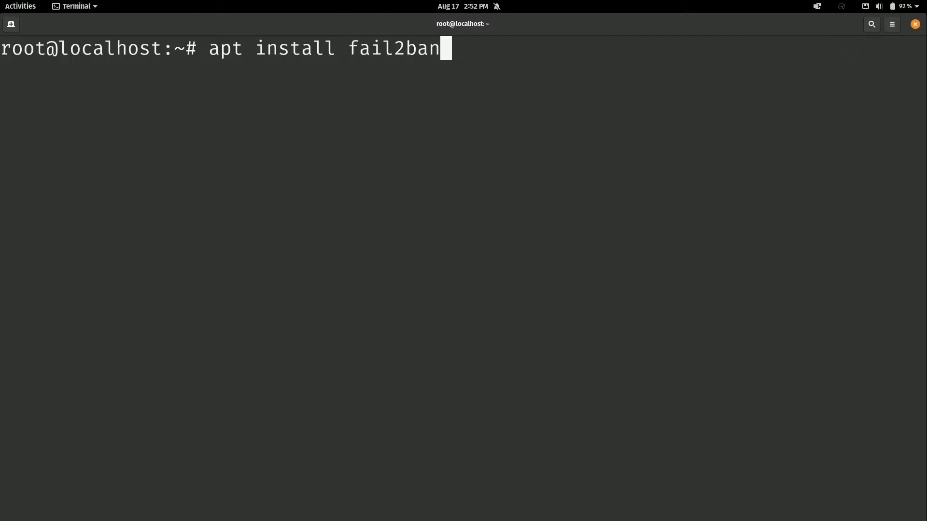
key("Return")
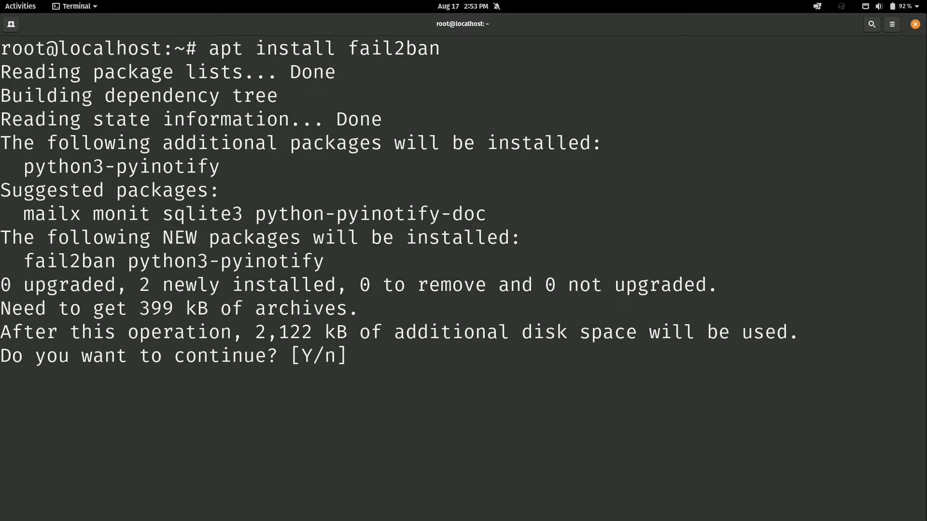
key("Return")
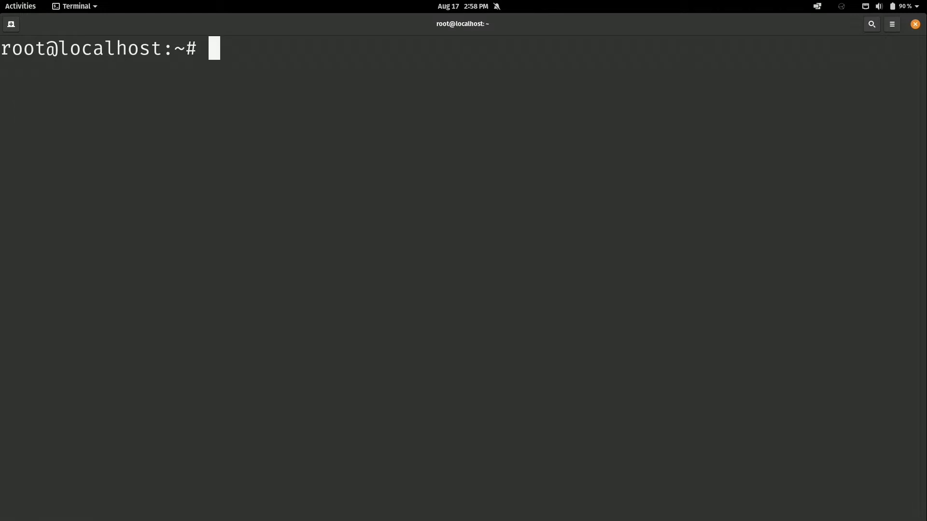
Change into the /etc/fail2ban configuration directory
type("cd /e")
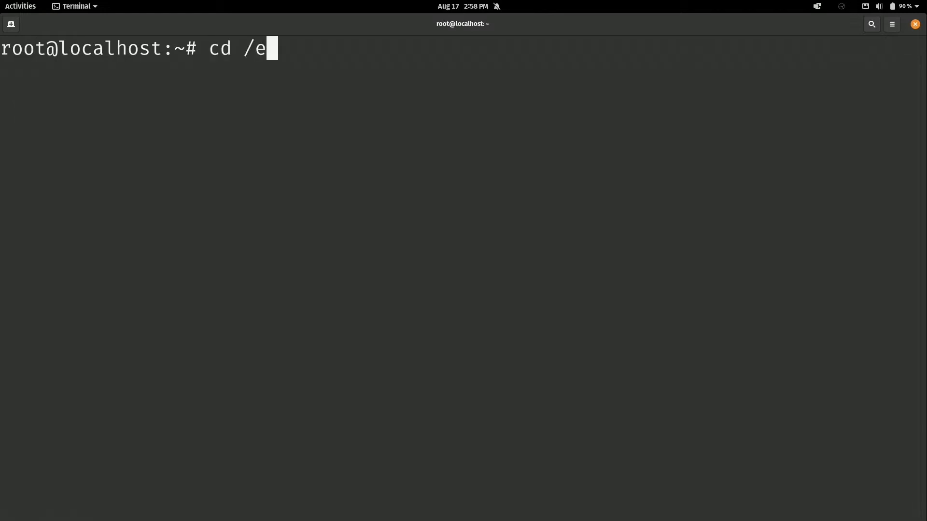
type("tc/fail2b")
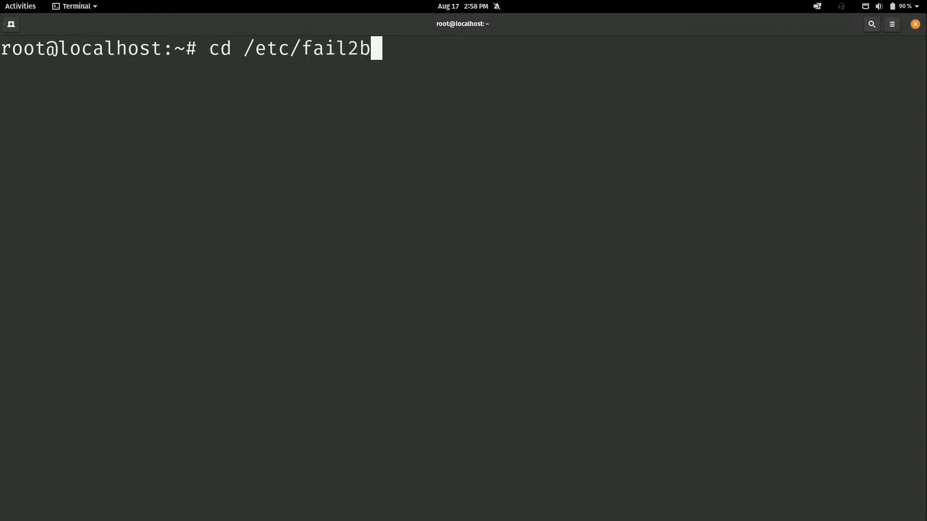
key("Return")
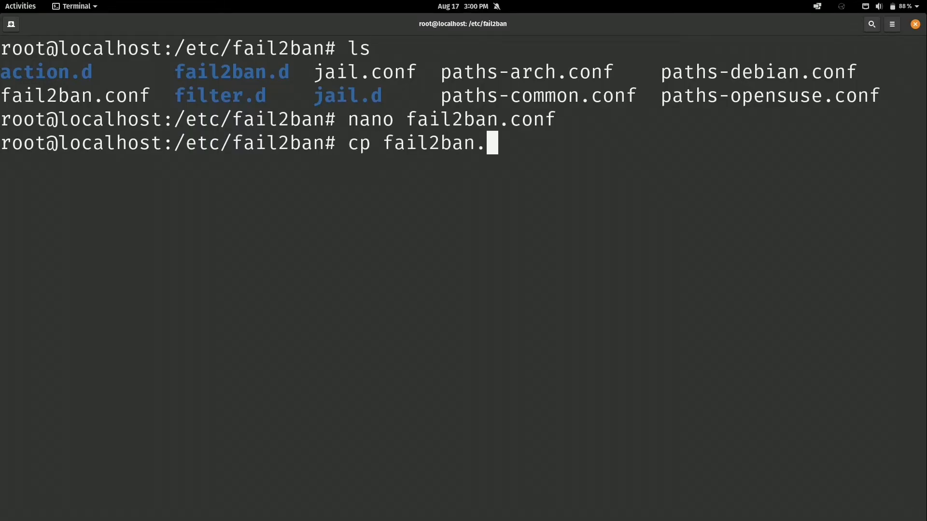
Copy fail2ban.conf to fail2ban.local and start editing it in nano
type("conf fail2ban.loca")
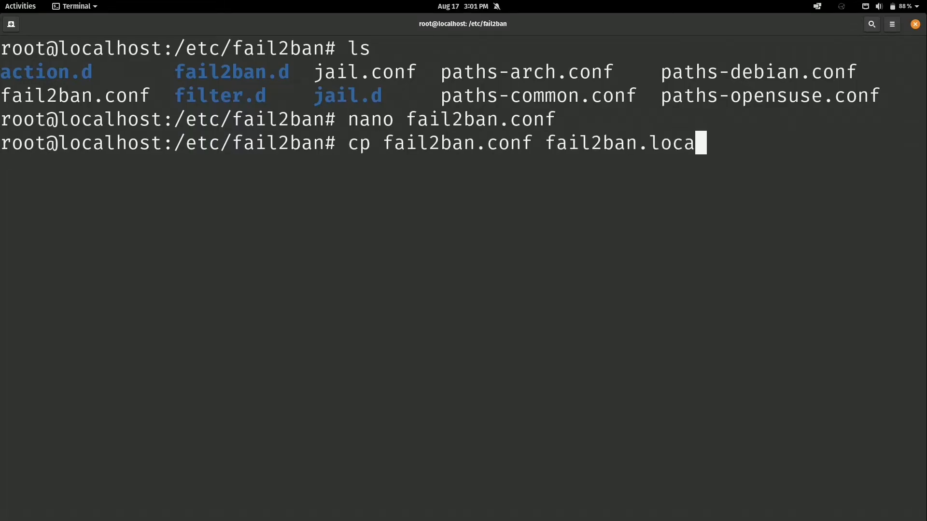
key("Return")
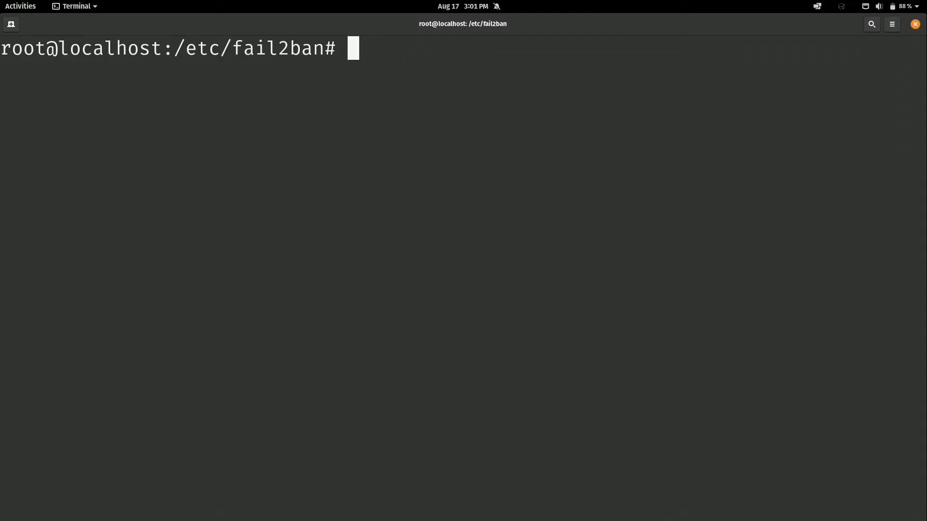
type("nano fail2ban.")
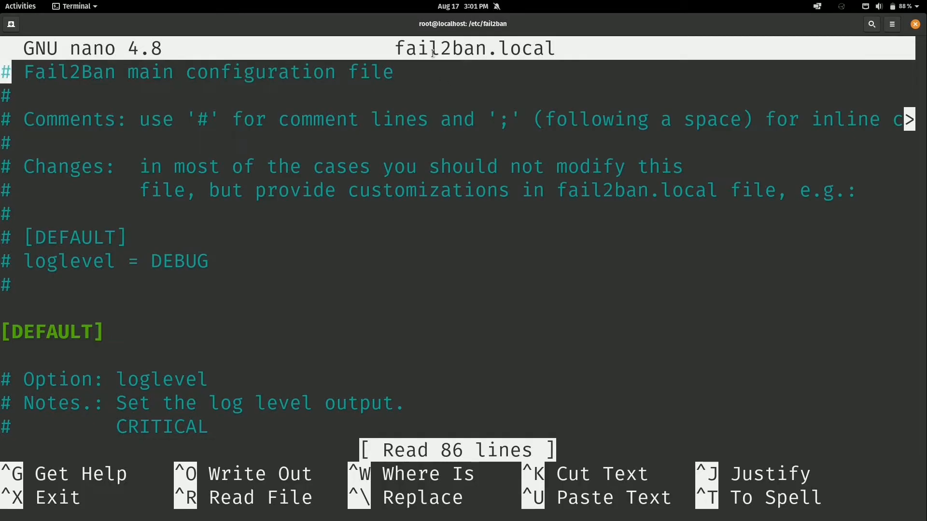
mouse_move(557, 47)
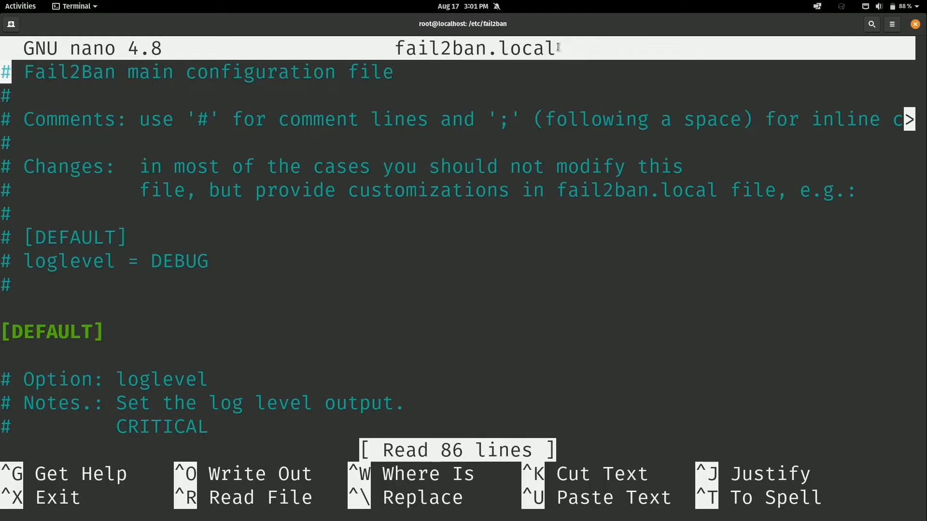
Scroll down through the fail2ban.local settings in nano
scroll("down", 3)
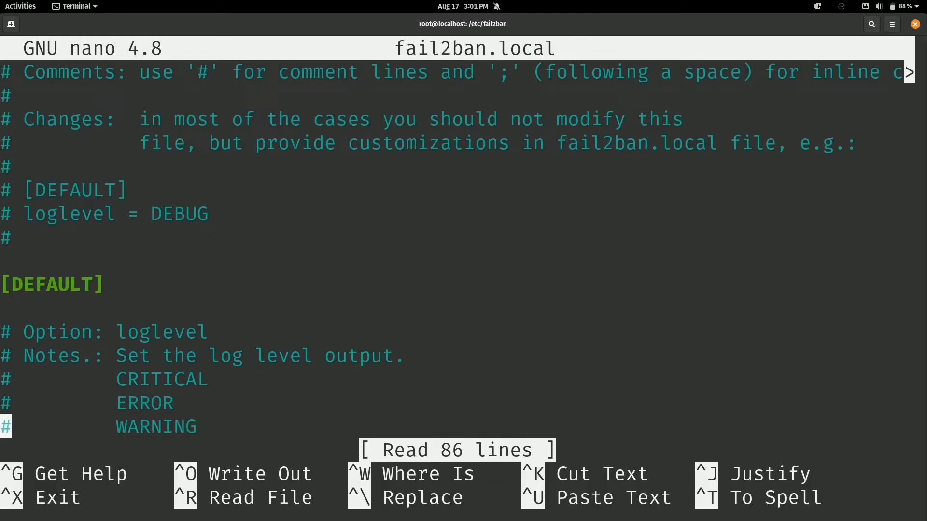
scroll("down", 3)
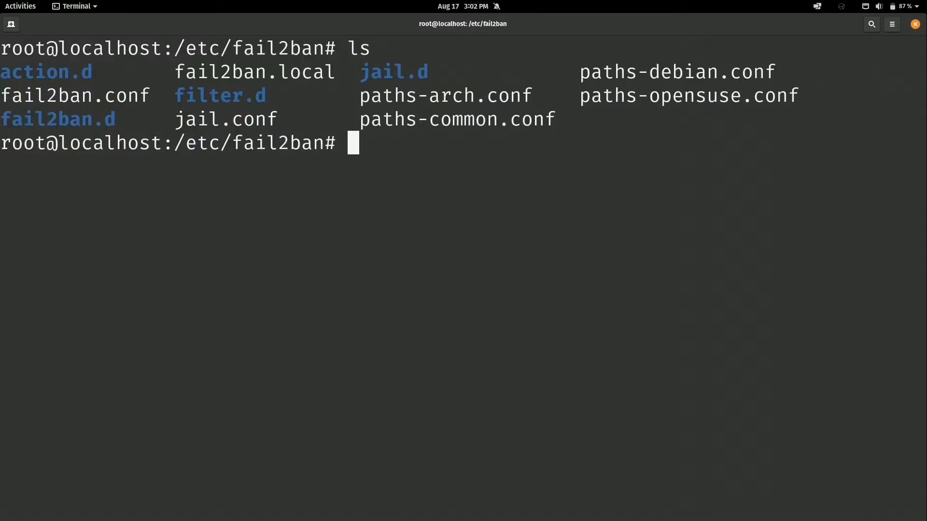
mouse_move(177, 123)
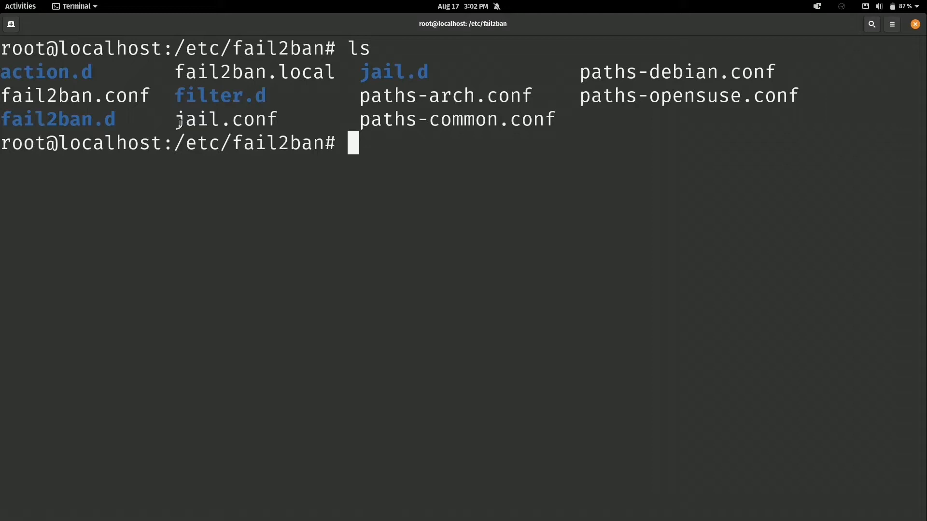
Copy jail.conf to a new jail.local file in /etc/fail2ban
double_click(225, 119)
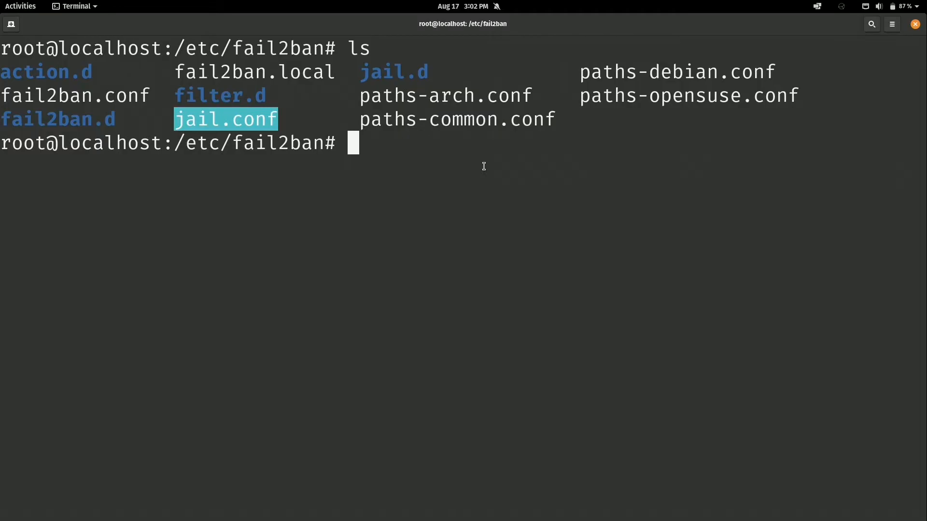
type("cp")
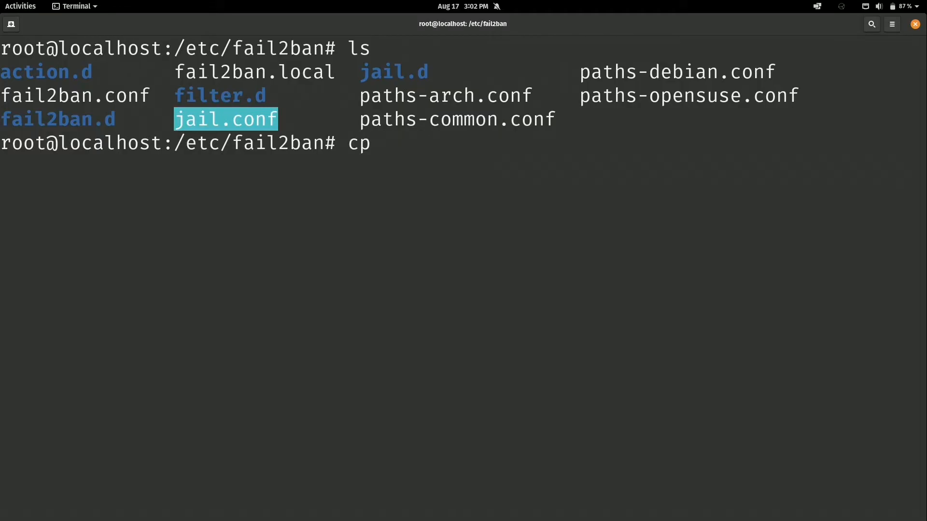
type("jail.")
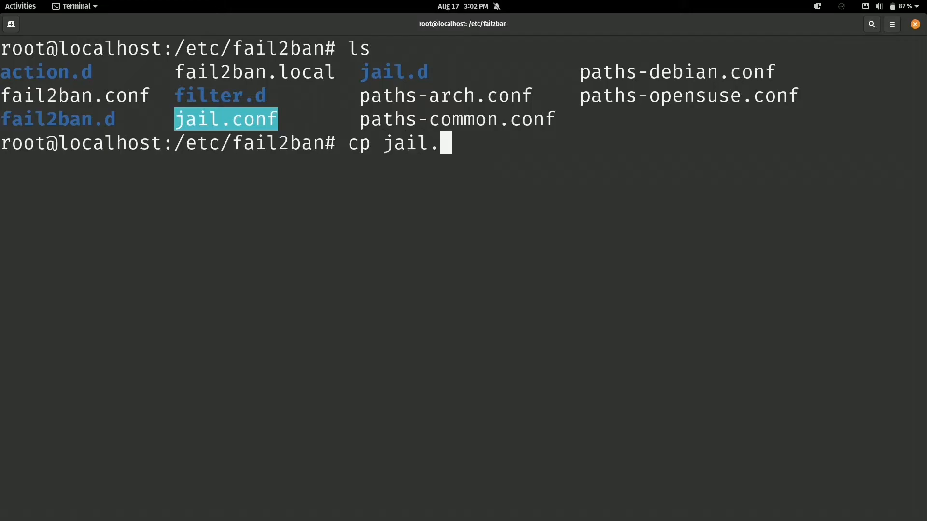
type("conf")
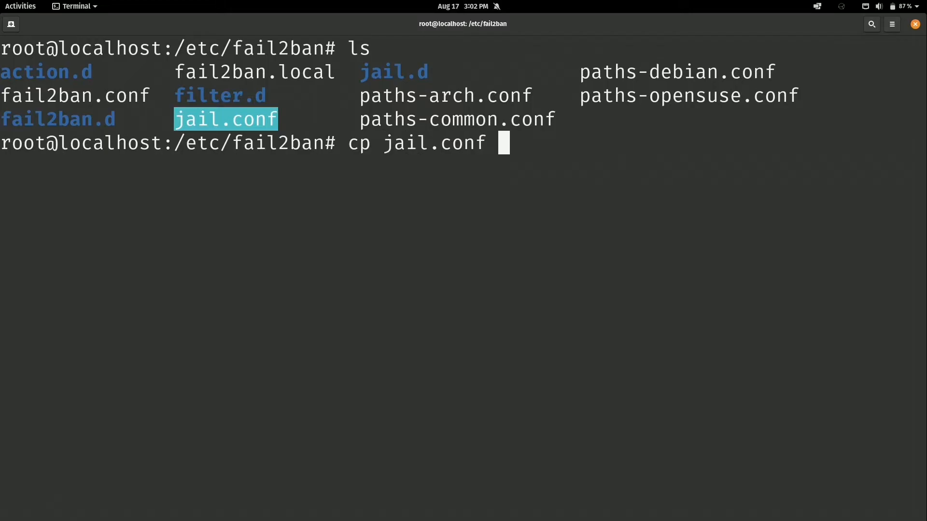
type("jail.loc")
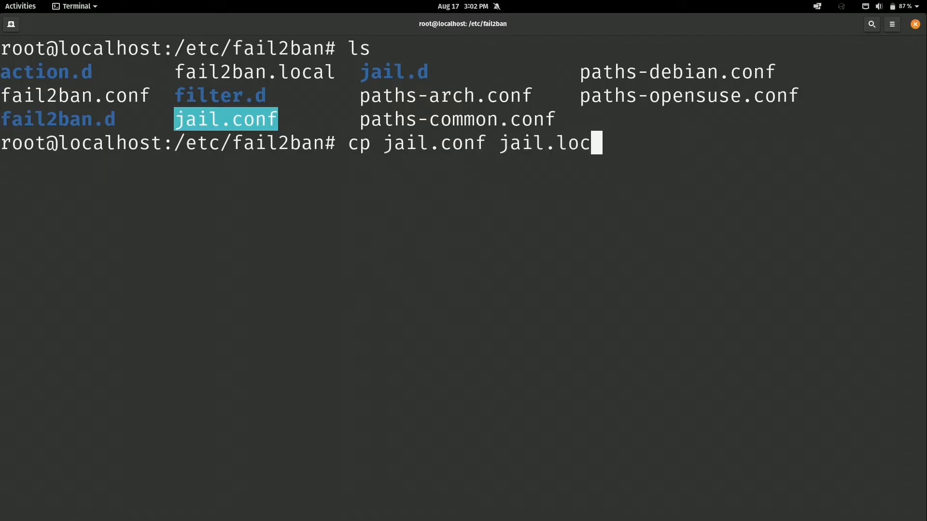
key("Return")
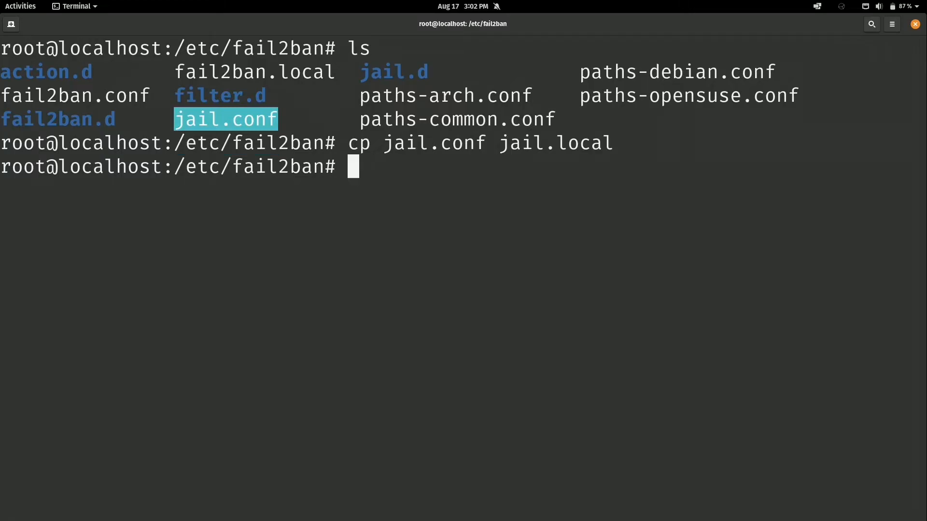
Load jail.local in nano for editing
type("nano jail.")
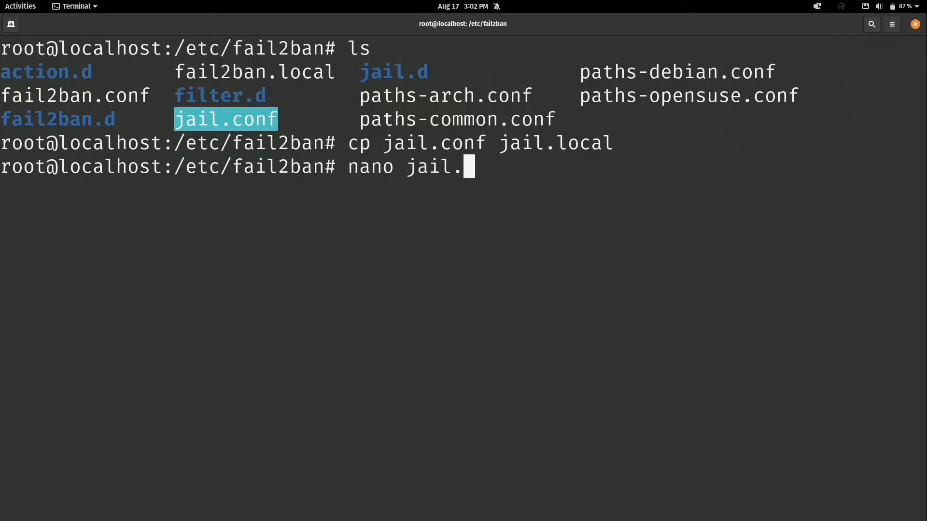
key("Return")
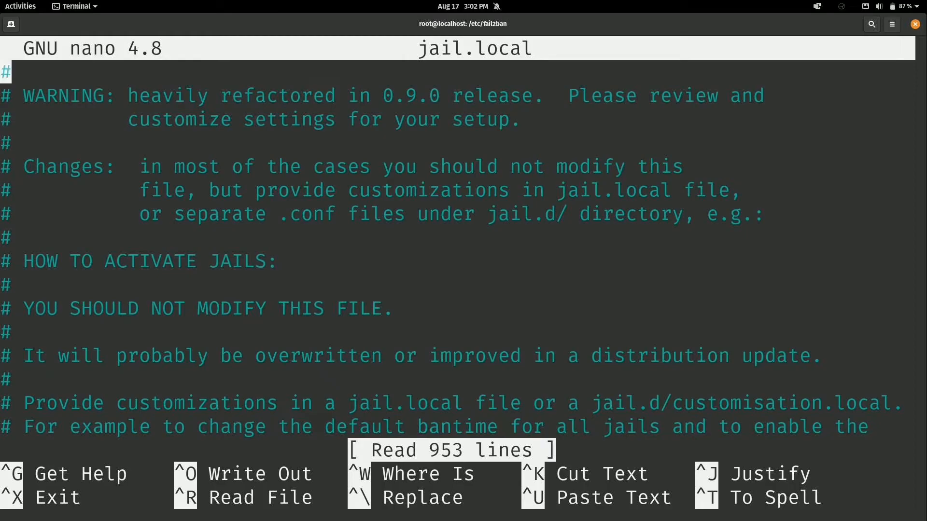
Uncomment the ignoreip line and append 123.45.67.89 after the loopback addresses
scroll("down", 3)
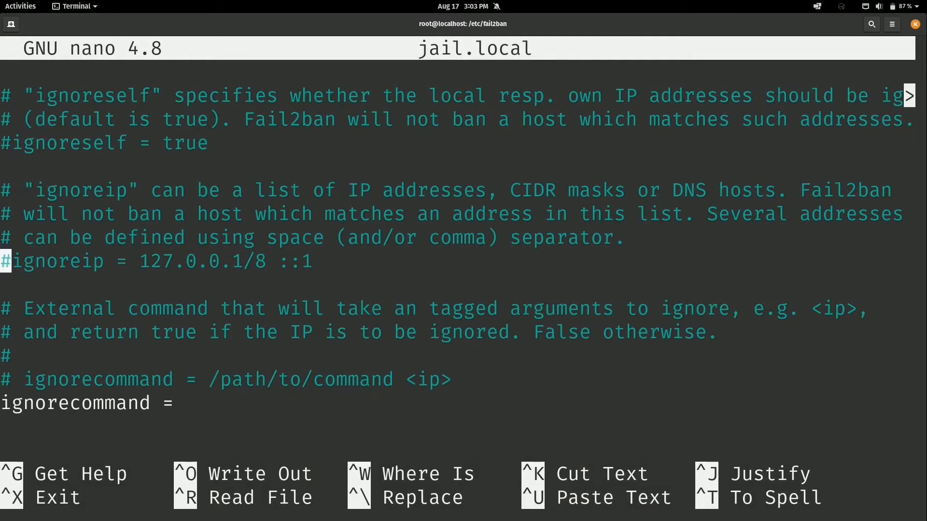
key("Delete")
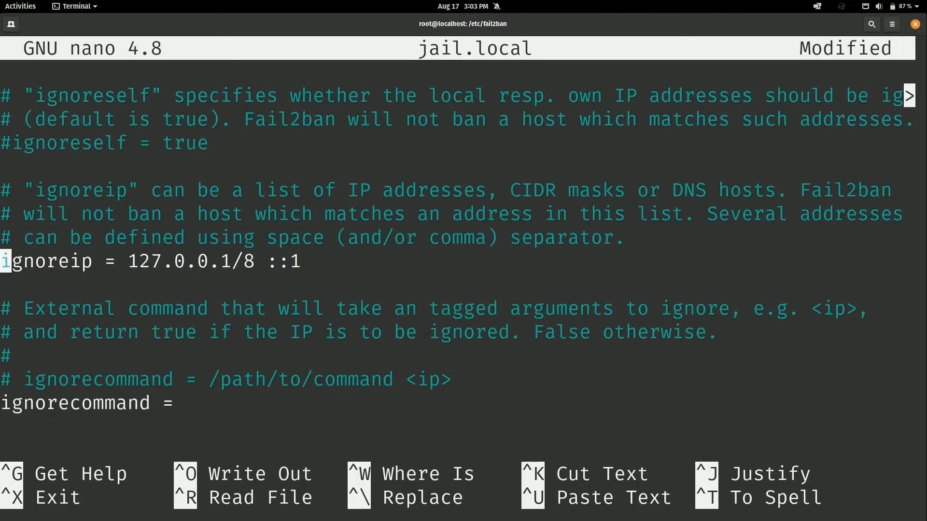
key("Right")
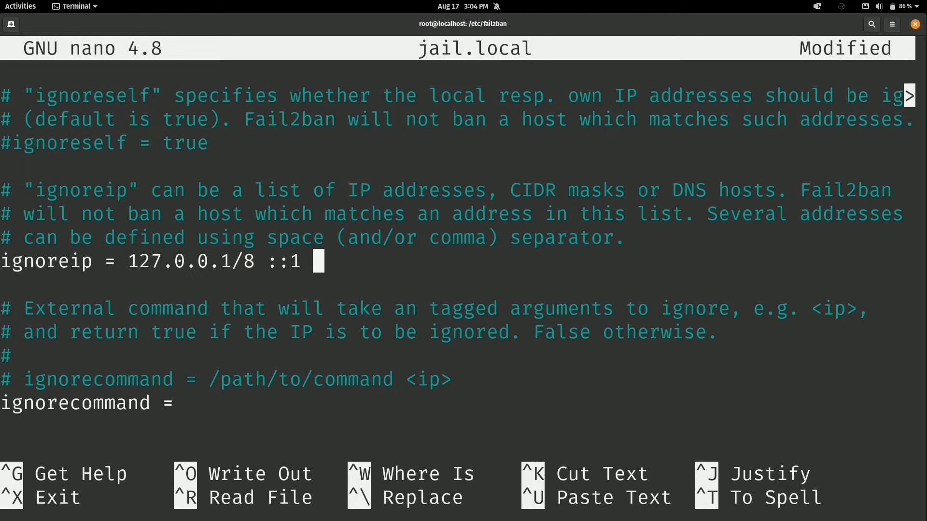
type("123.")
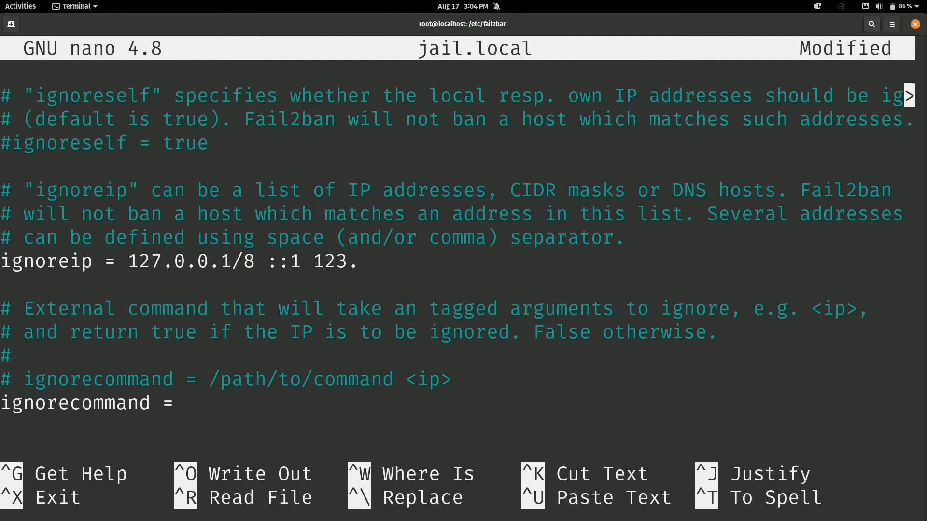
type("45.67.89")
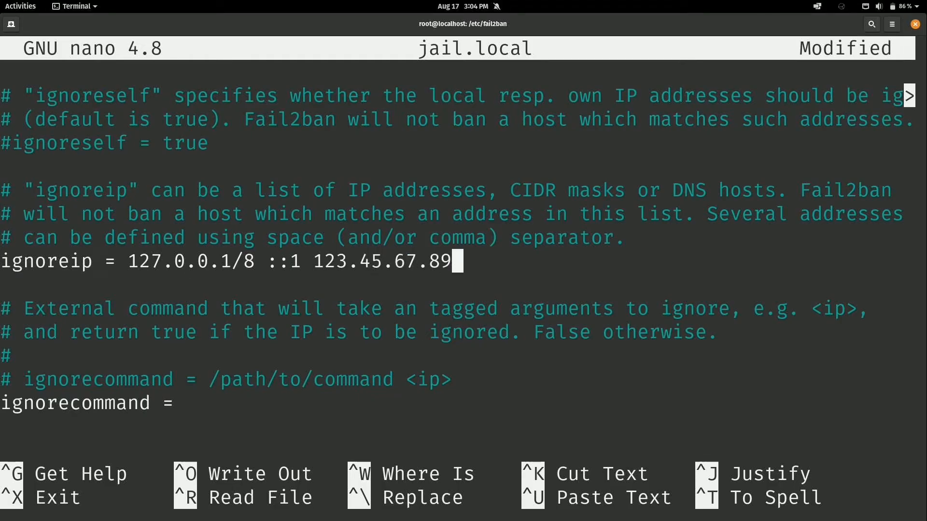
scroll("down", 3)
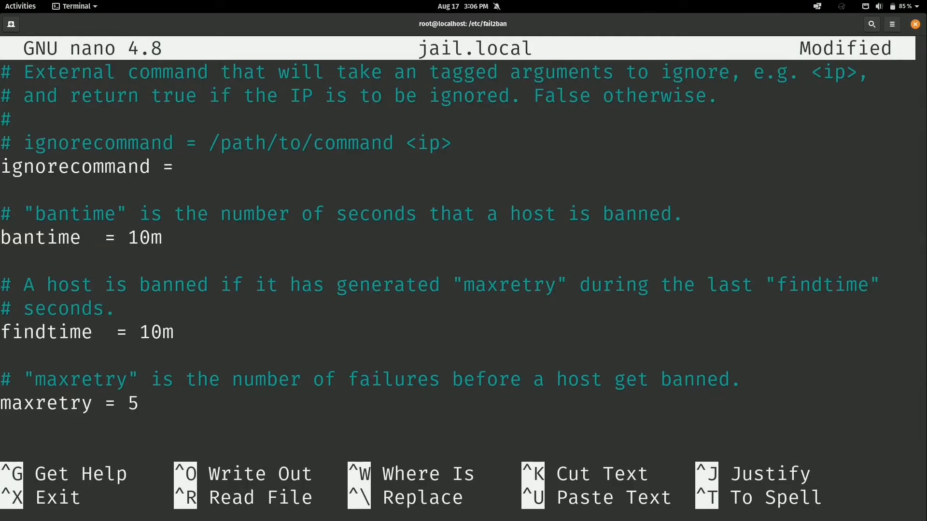
left_click(159, 238)
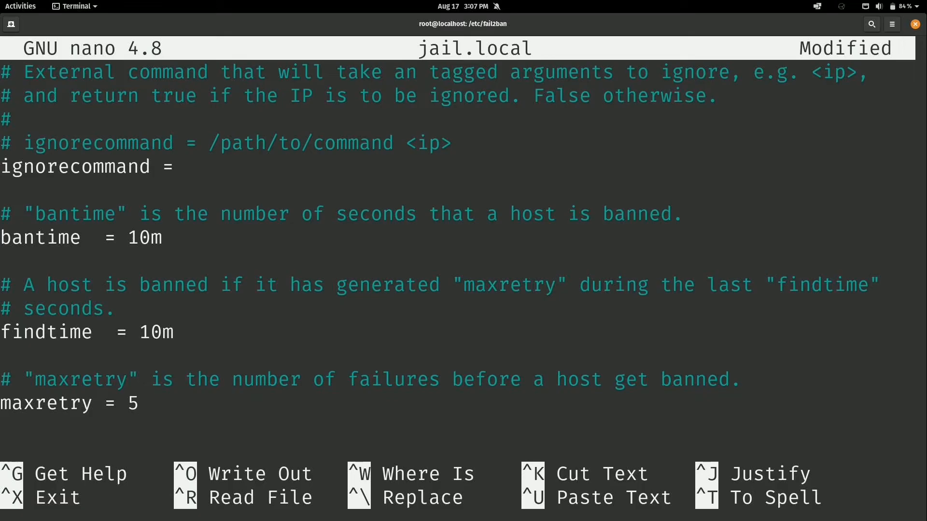
left_click(144, 404)
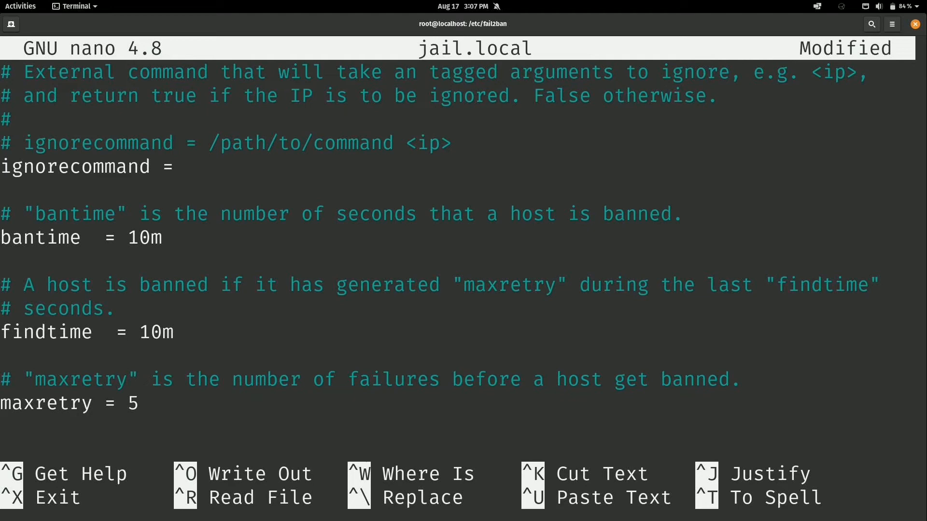
left_click(145, 403)
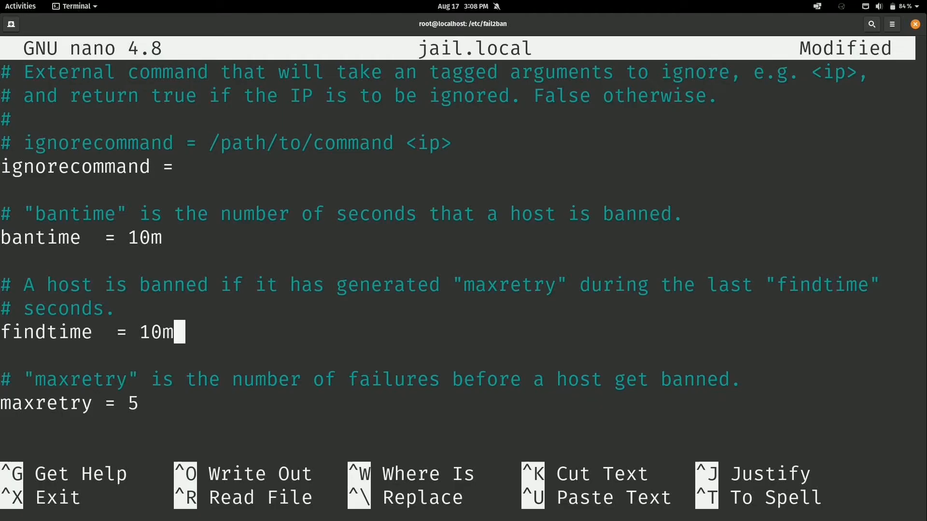
scroll("down", 3)
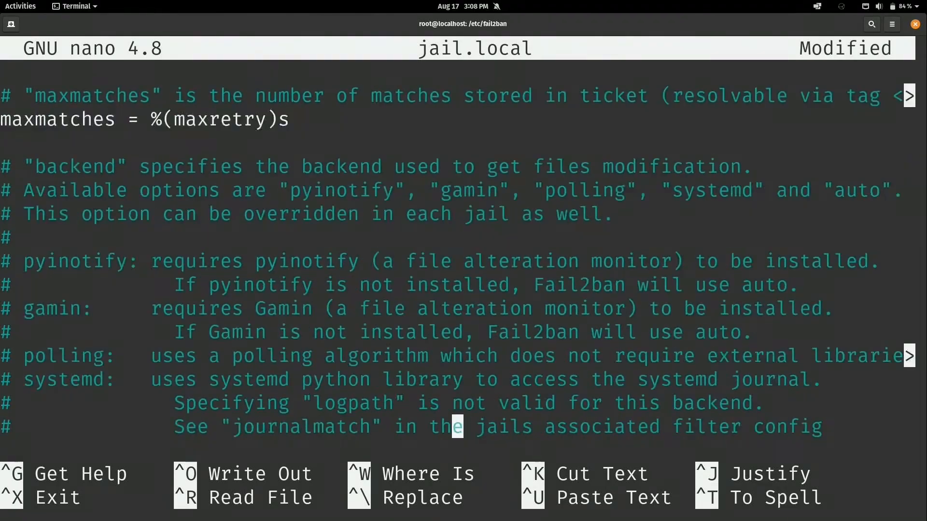
scroll("down", 3)
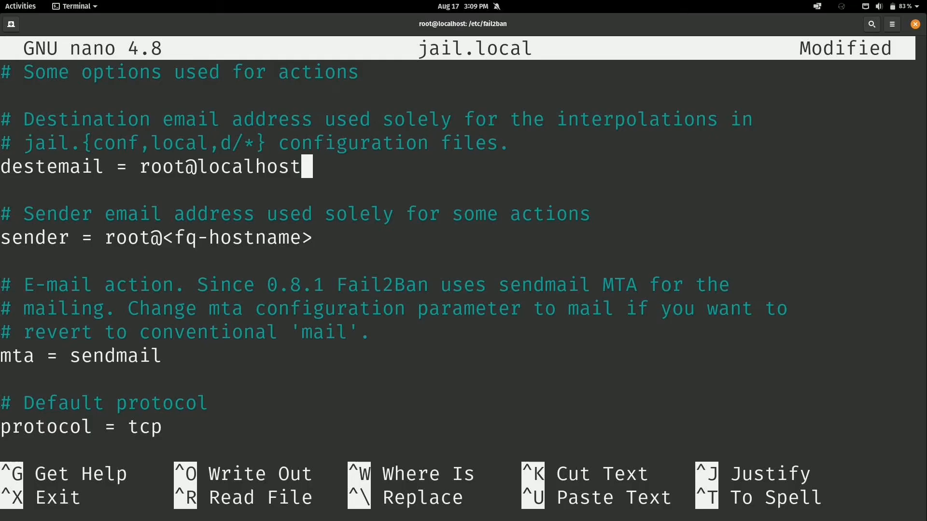
key("BackSpace")
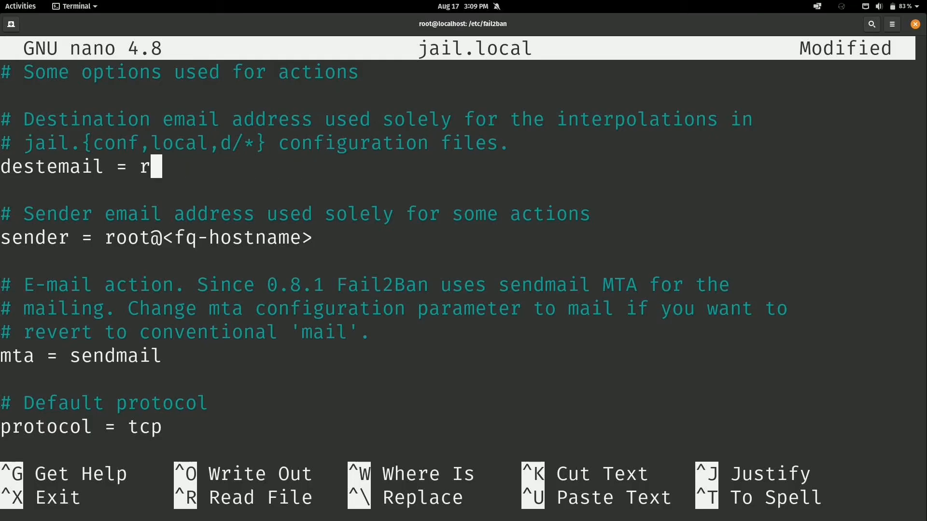
type("omeone")
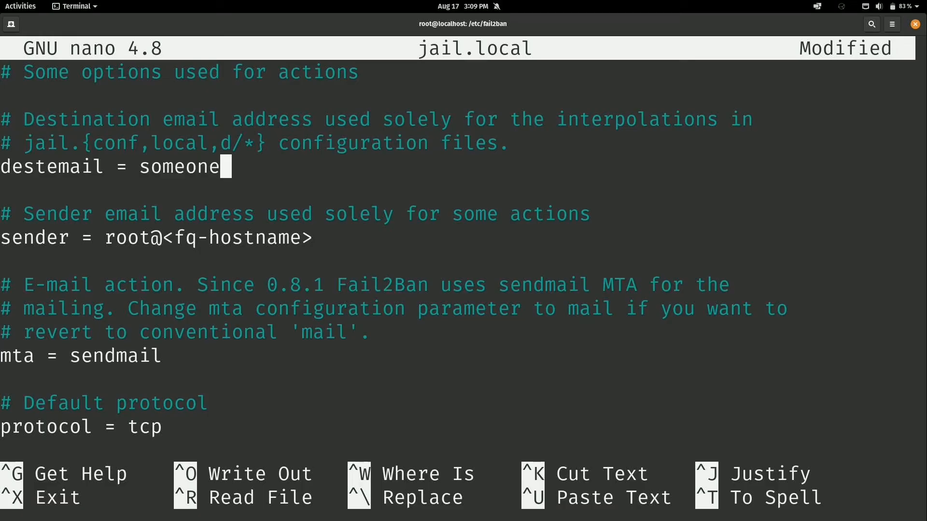
type("@some")
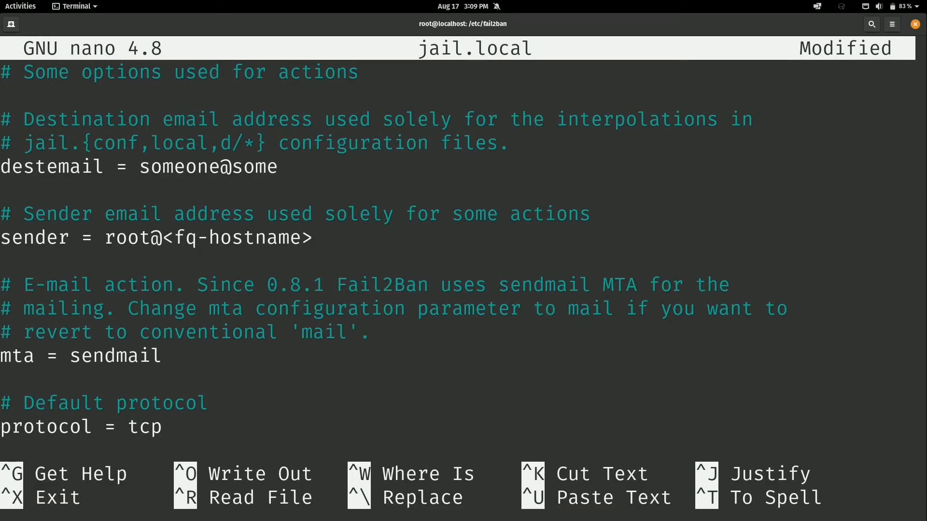
type("where.net")
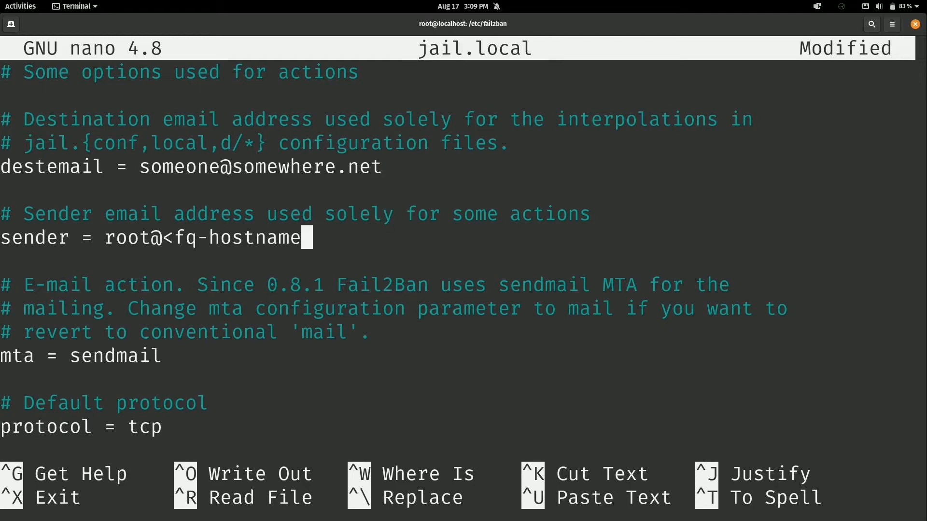
key("BackSpace")
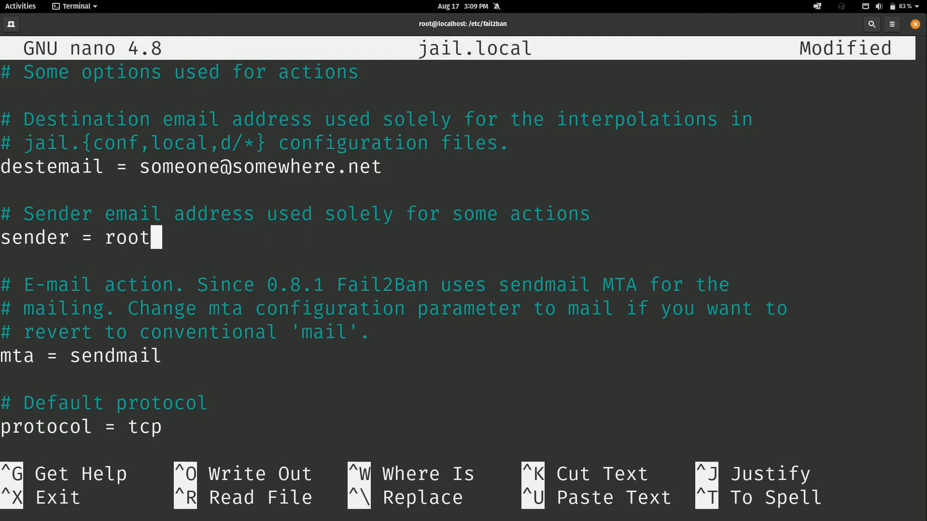
type("fail2ban")
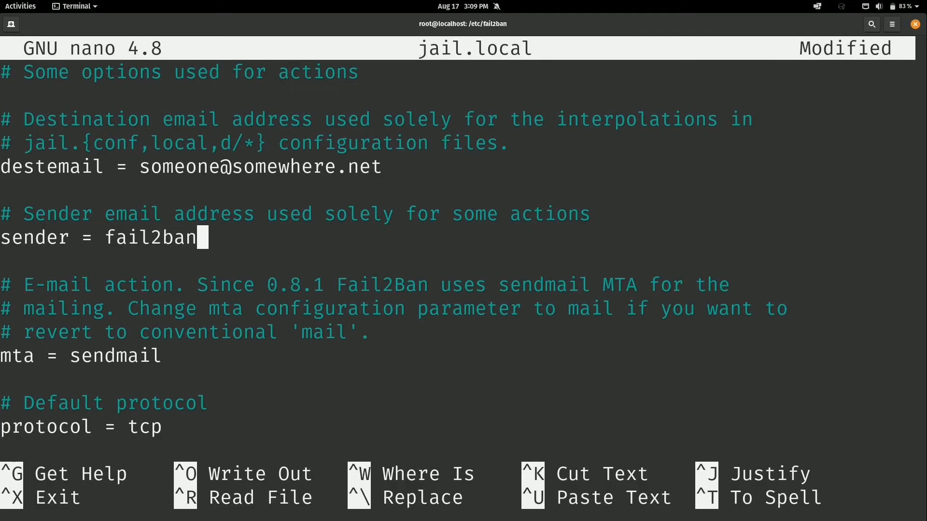
type("@somew")
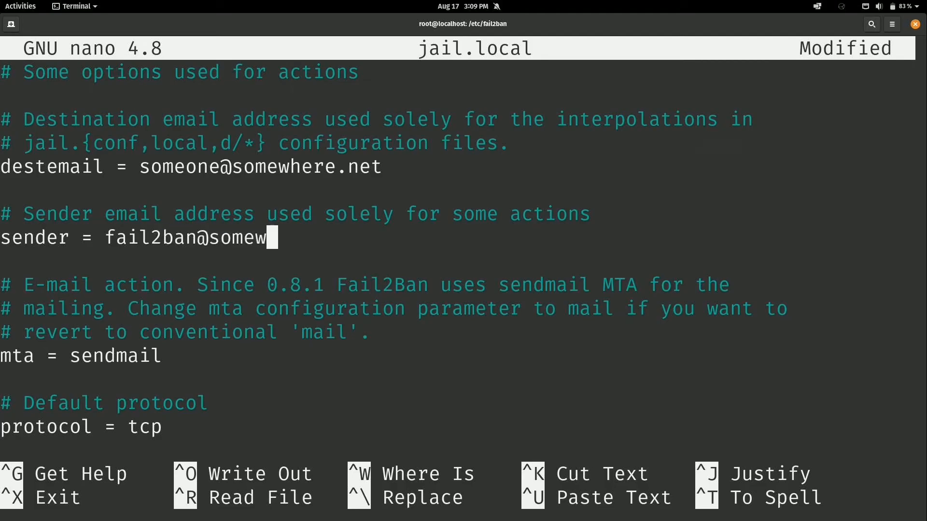
type("here.net")
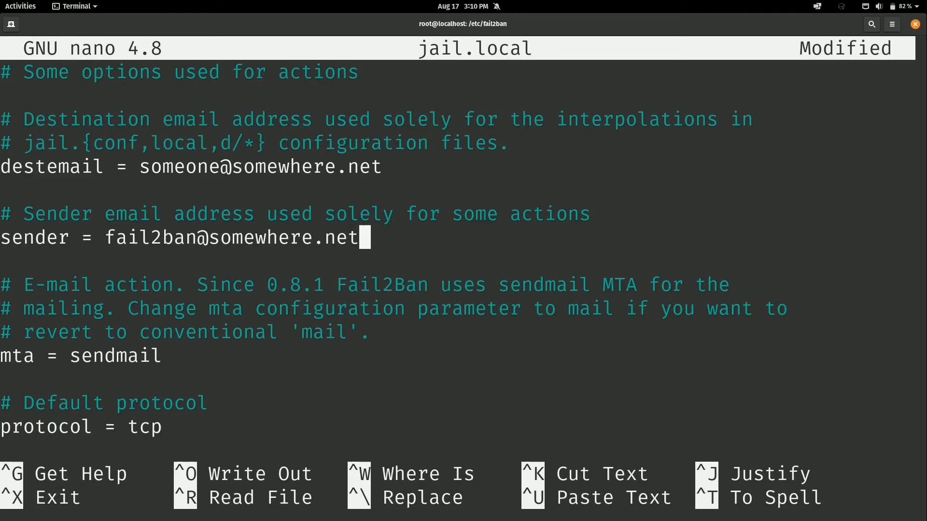
Scroll down jail.local to the blank line under the [sshd] jail header
scroll("down", 3)
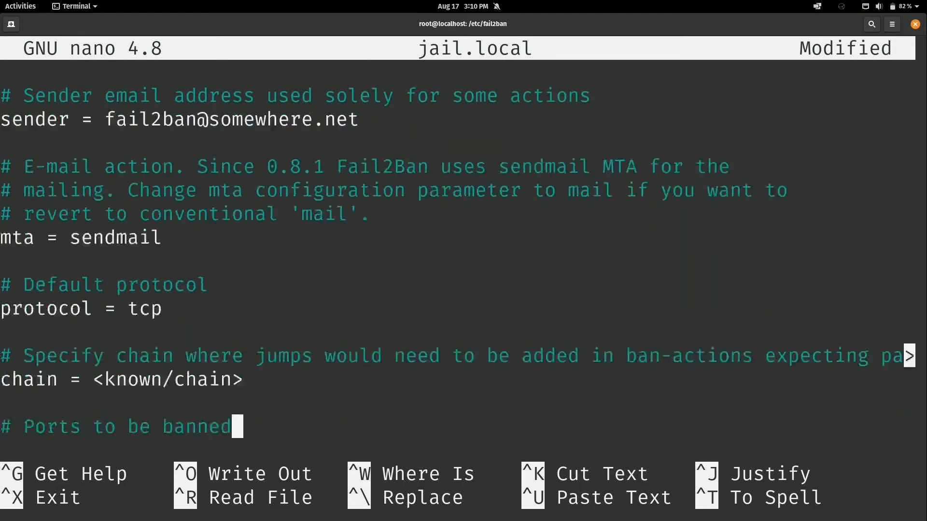
scroll("down", 3)
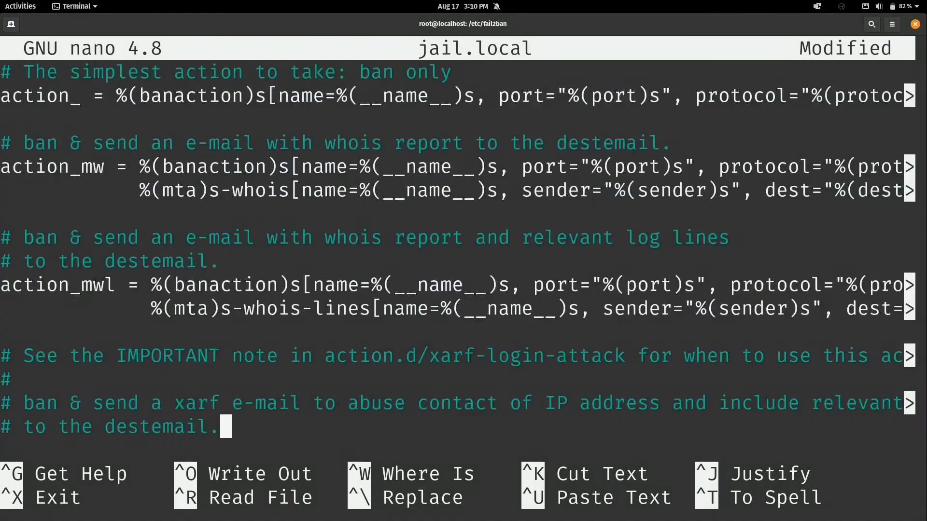
scroll("down", 3)
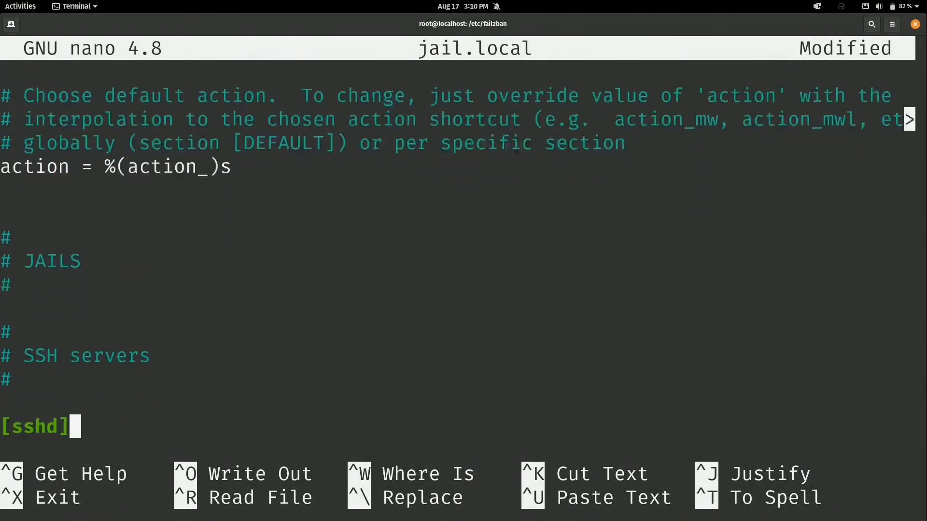
scroll("down", 3)
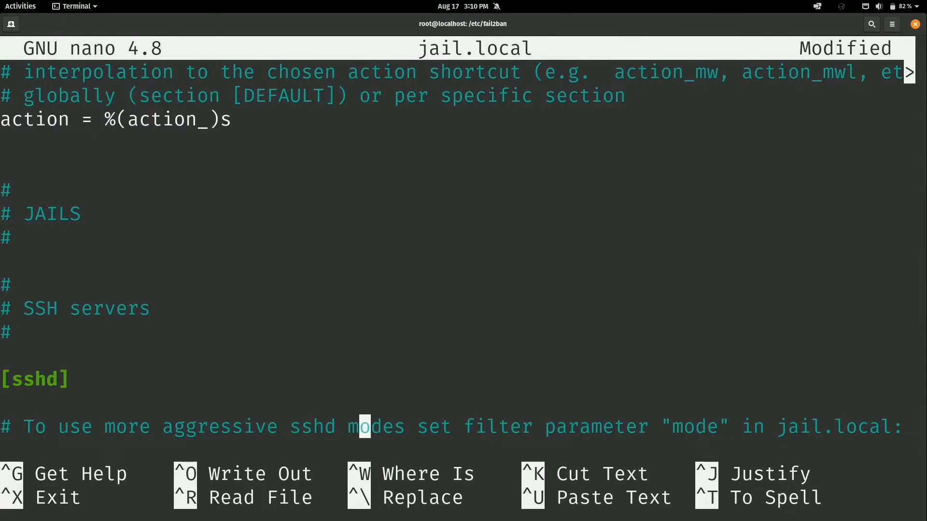
scroll("down", 3)
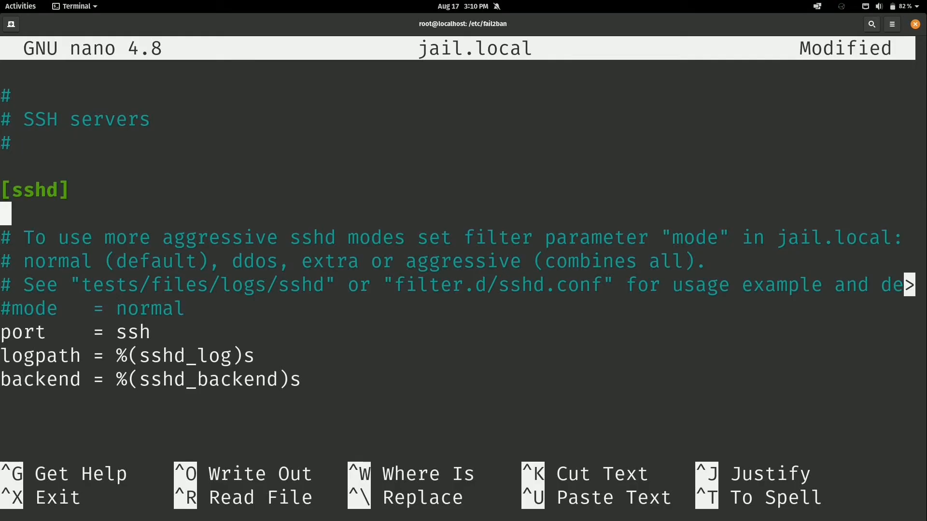
Suspend nano and run fail2ban-client status, listing the single sshd jail
key("ctrl+z")
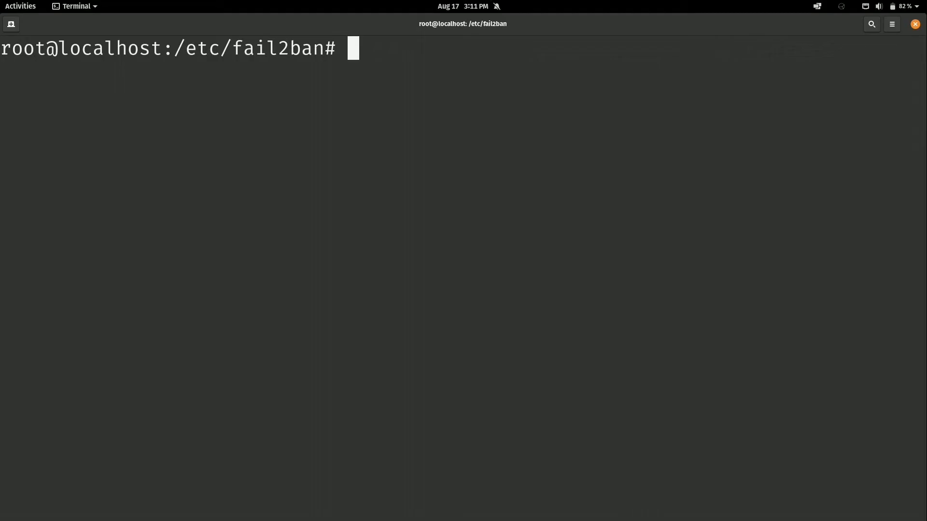
type("fail2ban-")
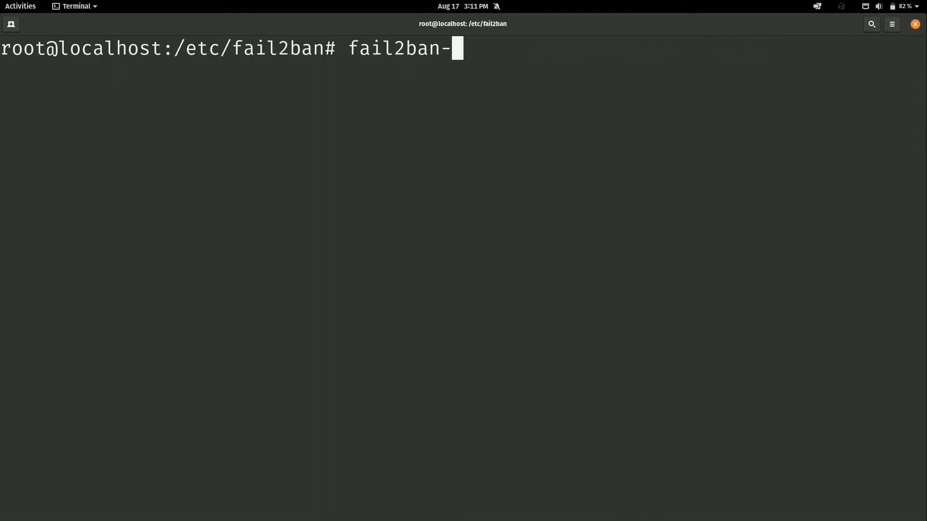
type("client sta")
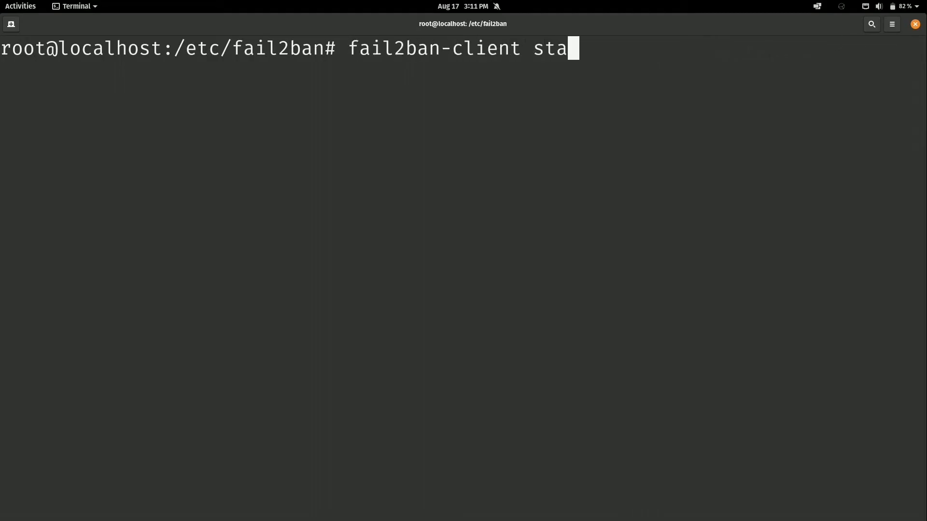
key("Return")
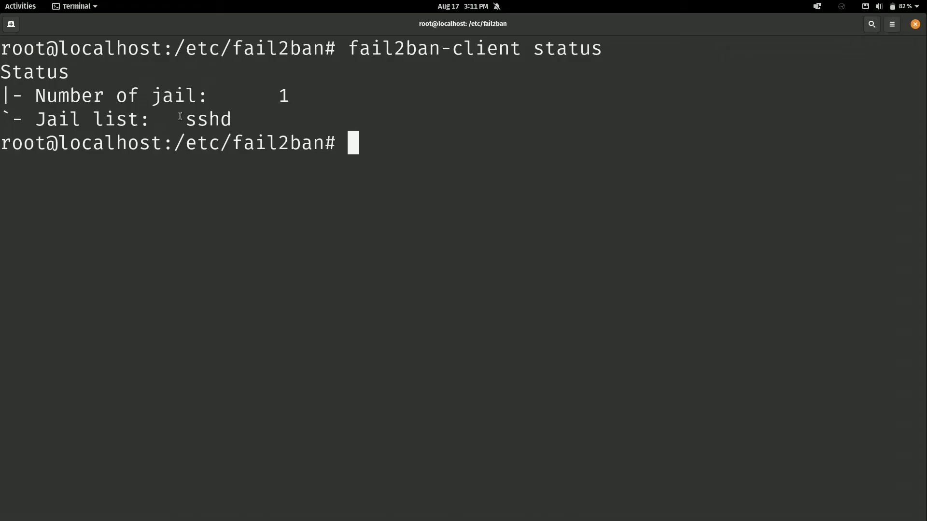
Bring the suspended nano session with jail.local back with fg
type("fg")
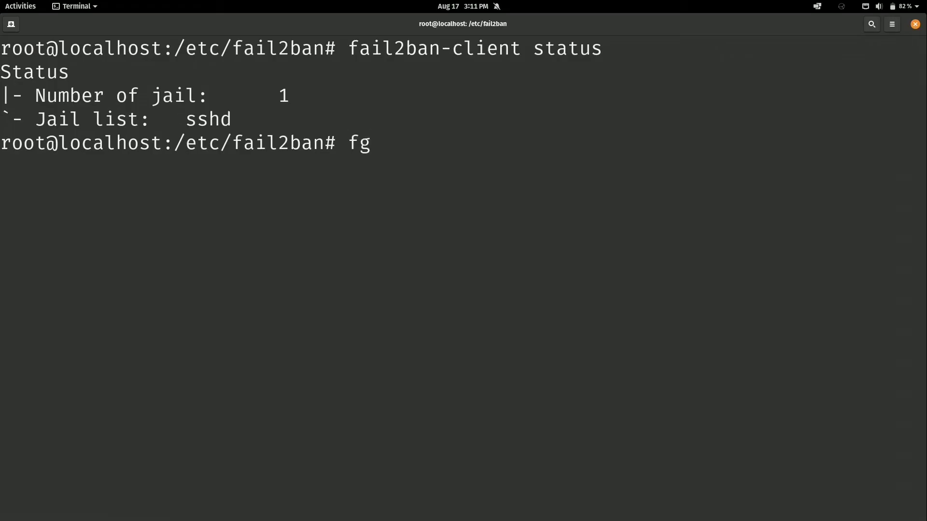
key("Return")
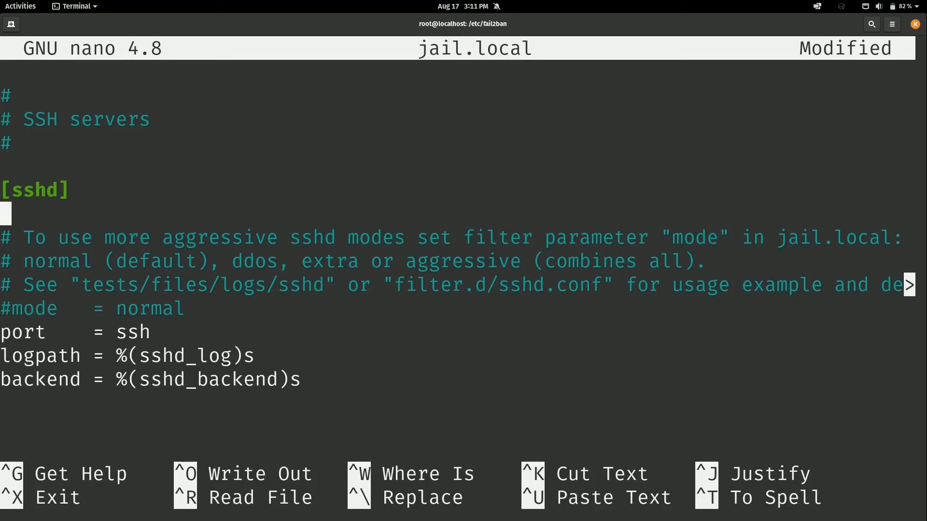
type("enabled = tr")
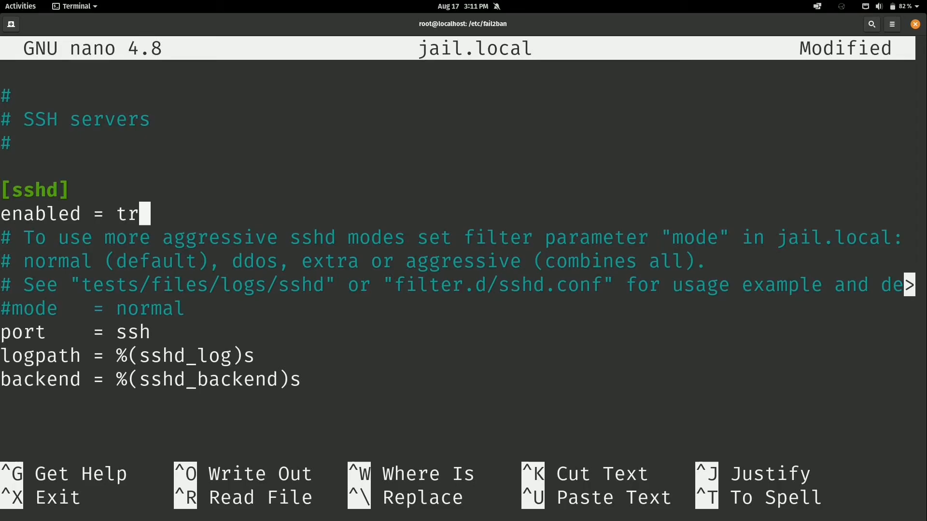
type("ue")
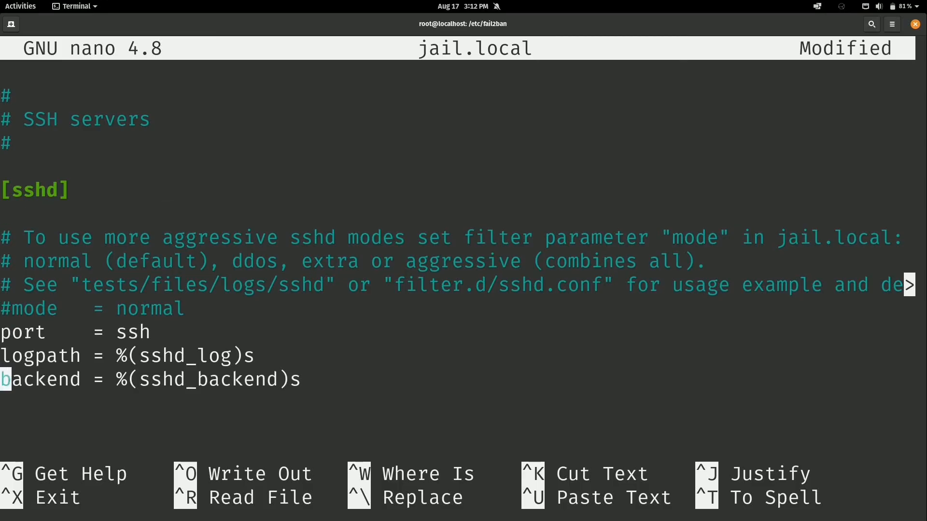
Scroll past the SSH and Apache jails to the [apache-botsearch] section
scroll("down", 3)
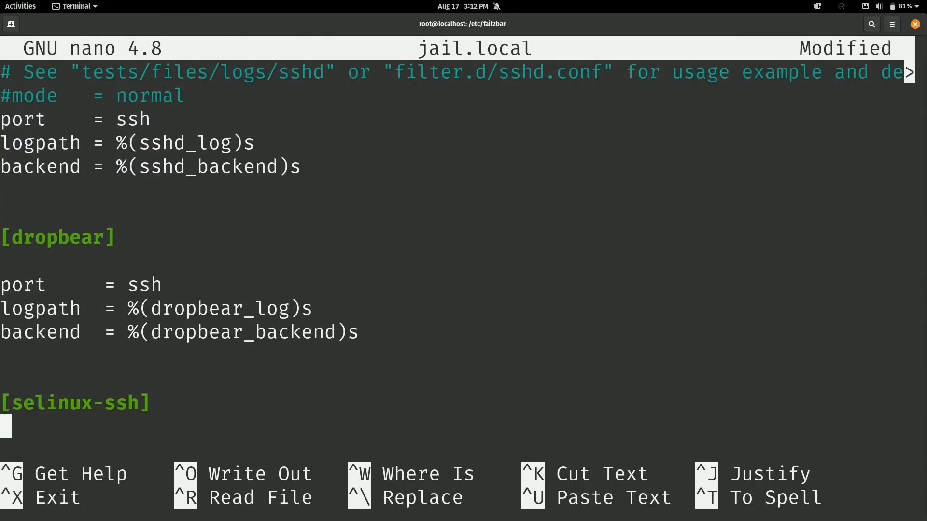
scroll("down", 3)
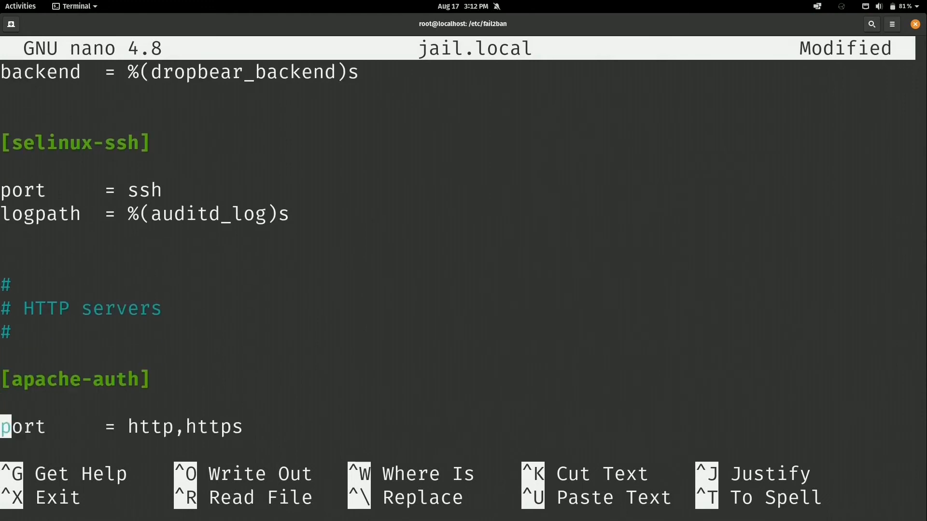
scroll("down", 3)
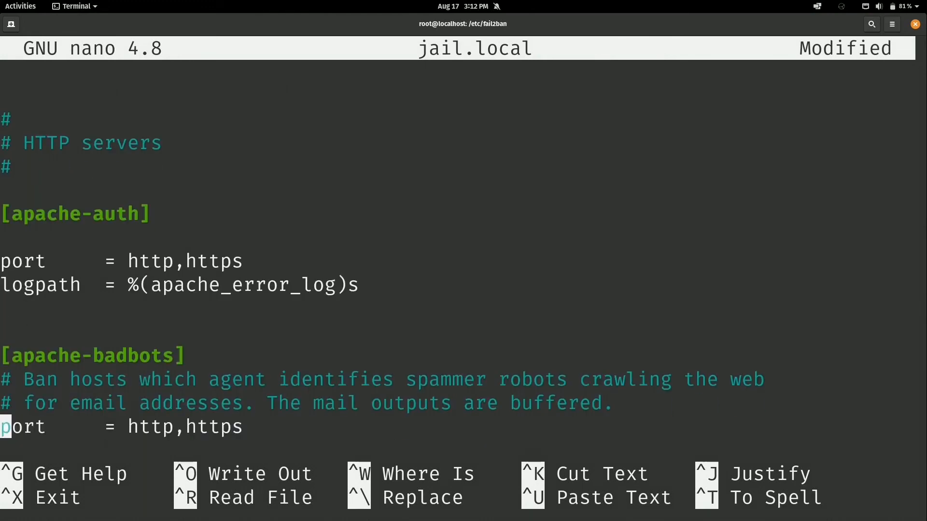
scroll("down", 3)
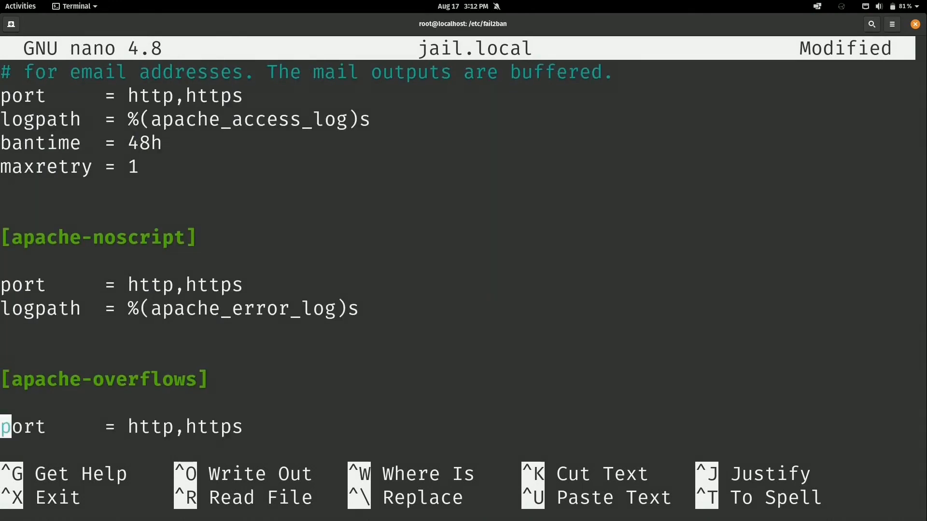
scroll("down", 3)
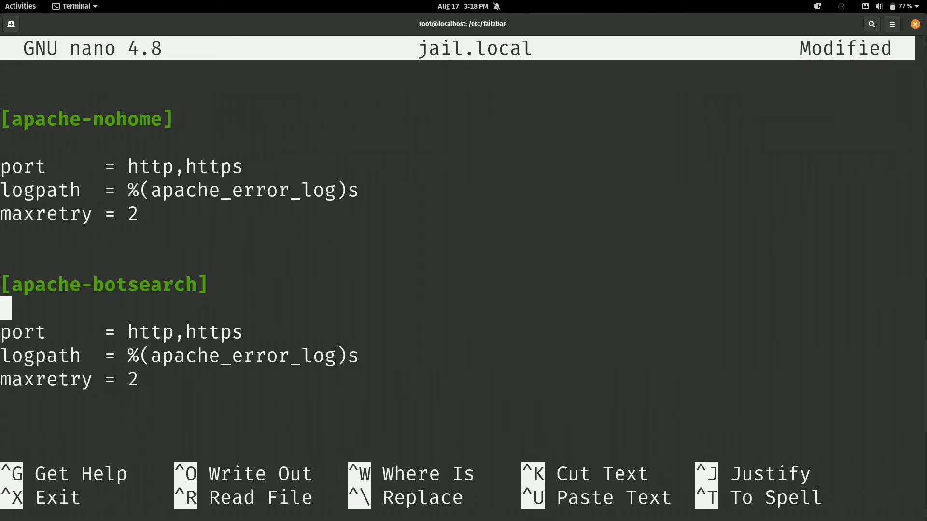
Add an enabled = true line under the [apache-shellshock] header
key("Down")
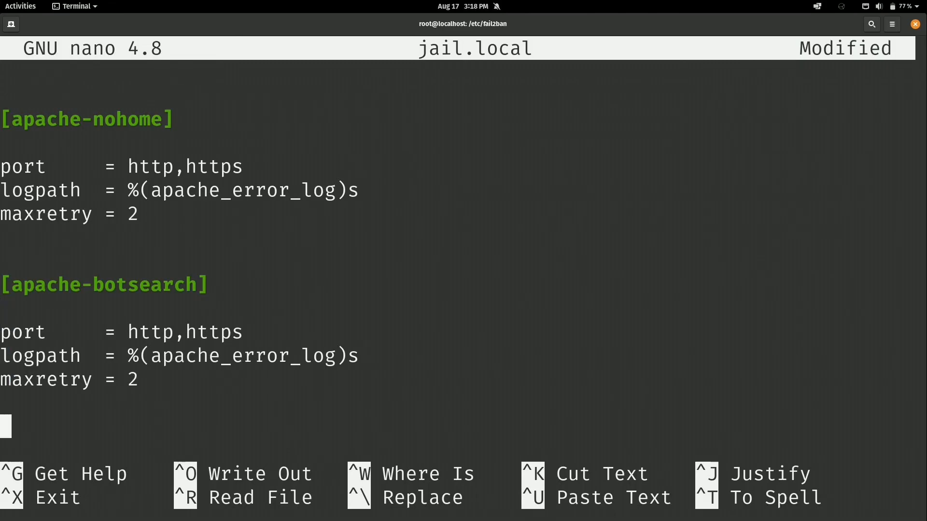
scroll("down", 3)
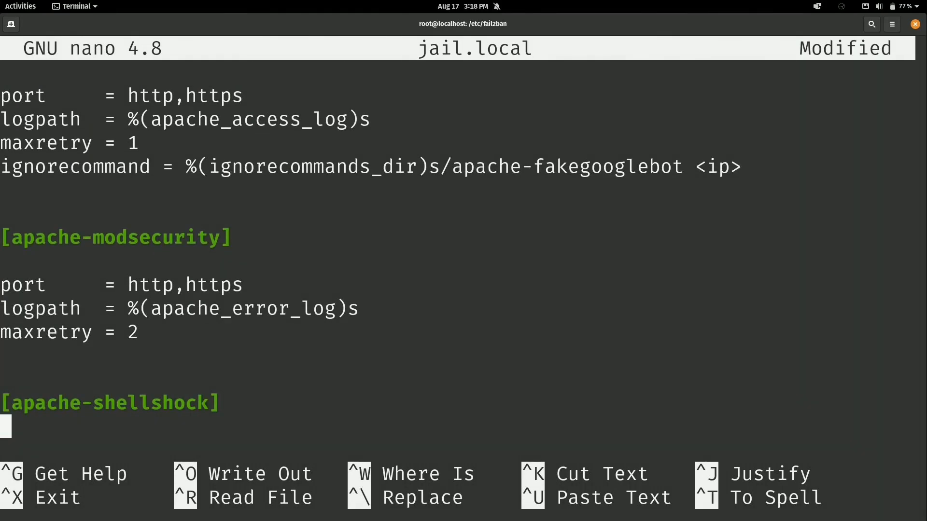
scroll("down", 3)
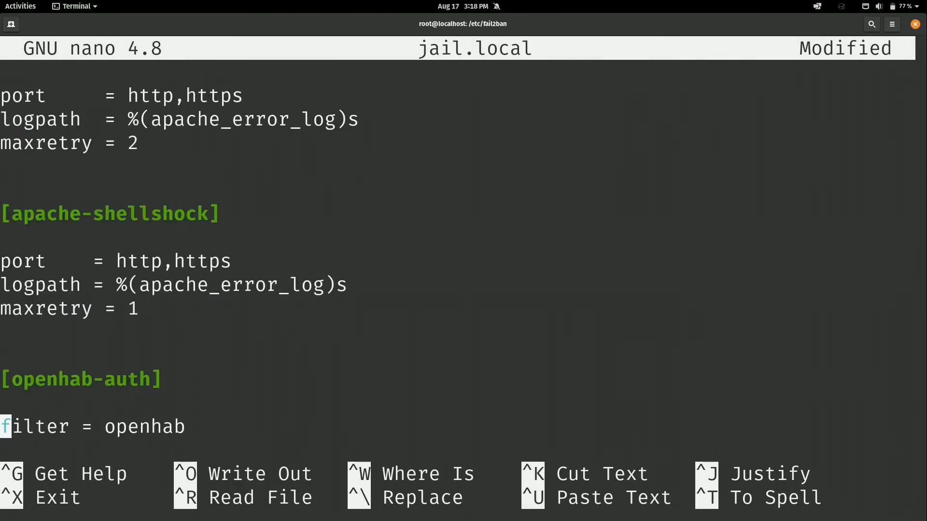
key("Up")
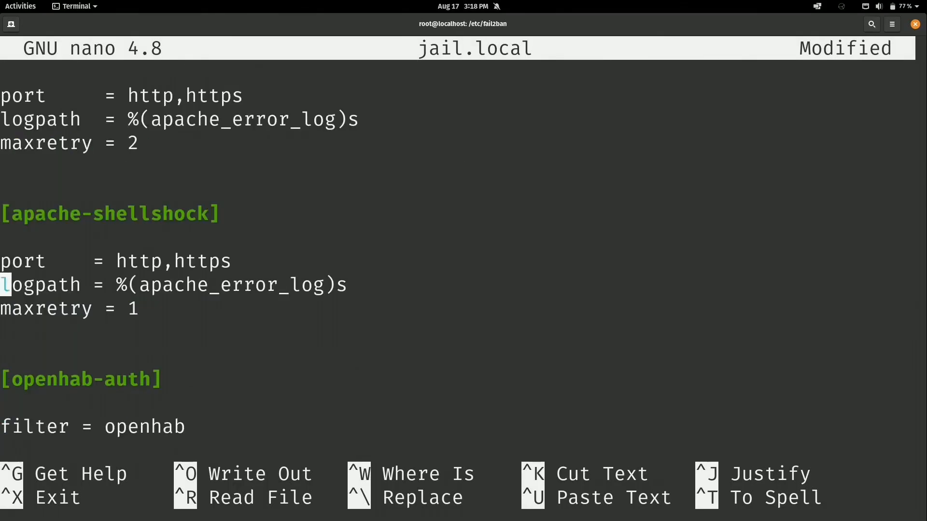
type("e")
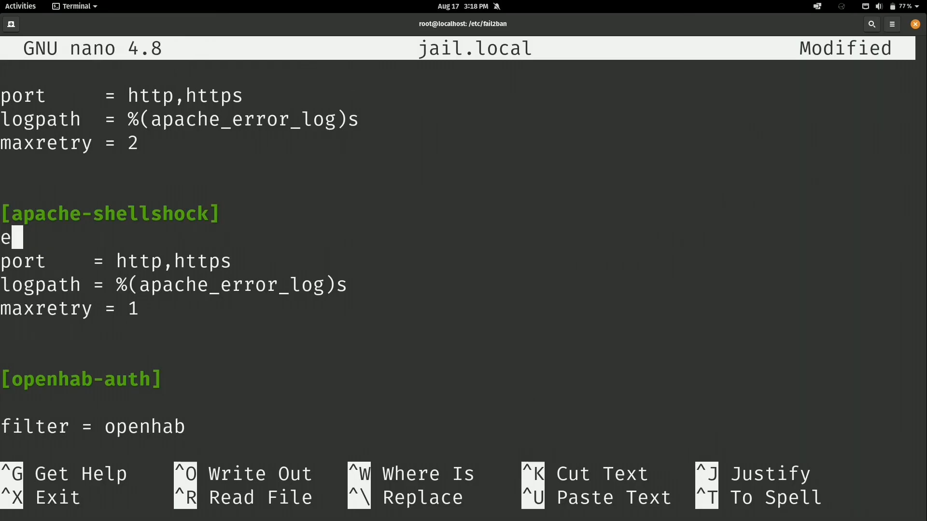
type("nabled =")
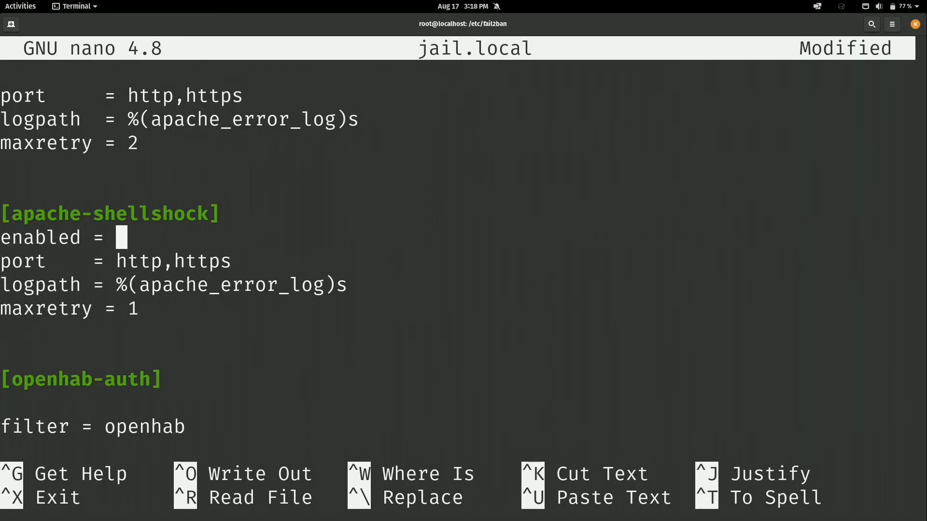
type("true")
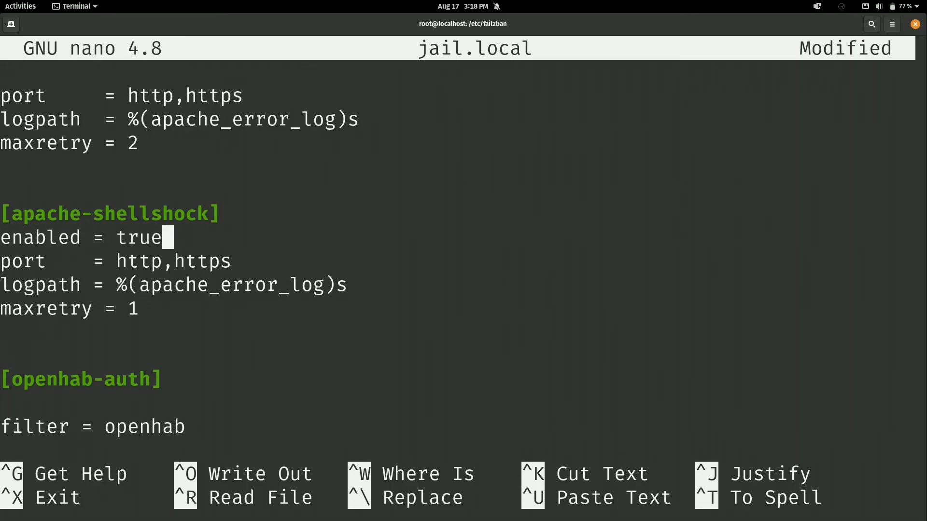